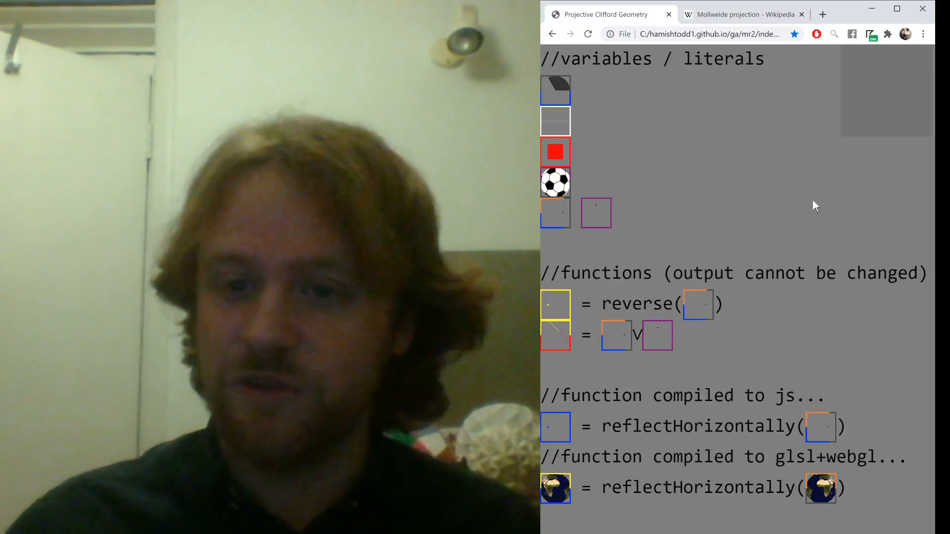
{"action": "mouse_move", "coordinate": [731, 155]}
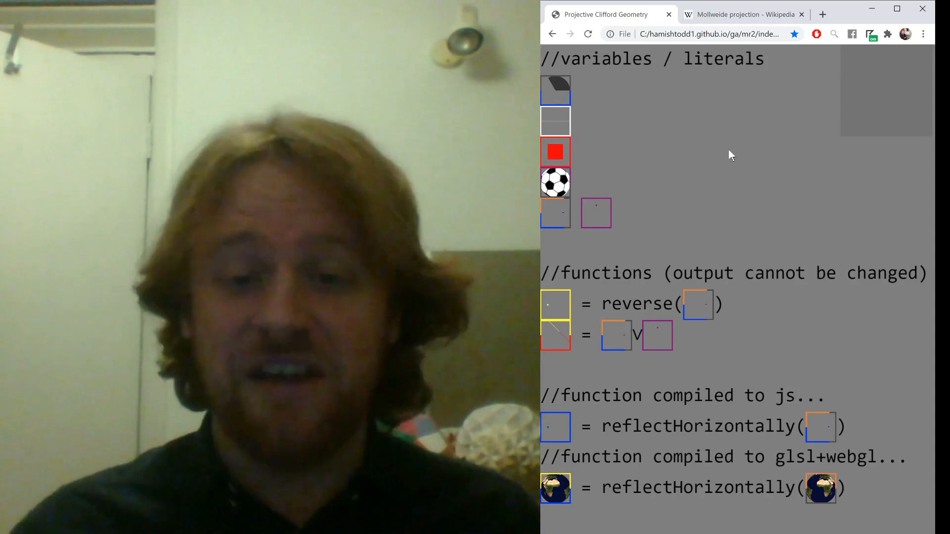
{"action": "mouse_move", "coordinate": [673, 279]}
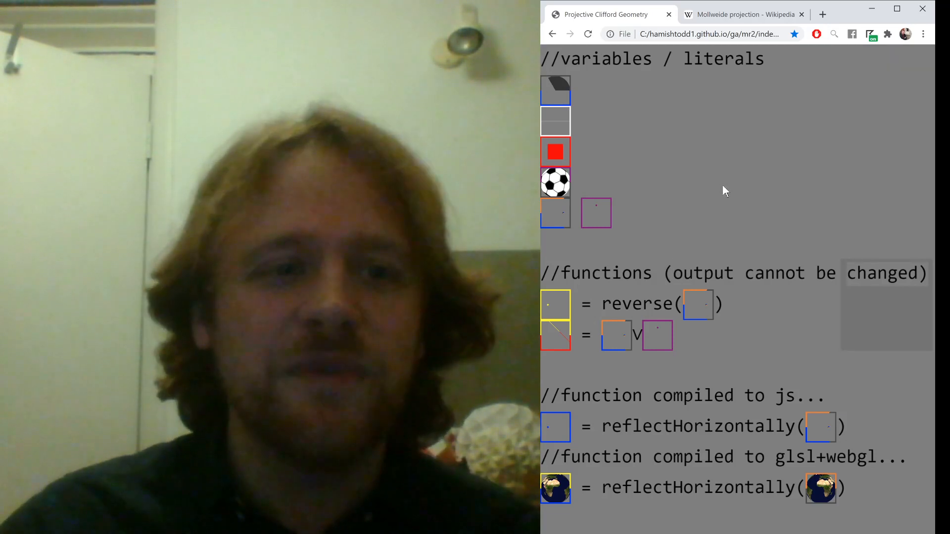
{"action": "mouse_move", "coordinate": [652, 102]}
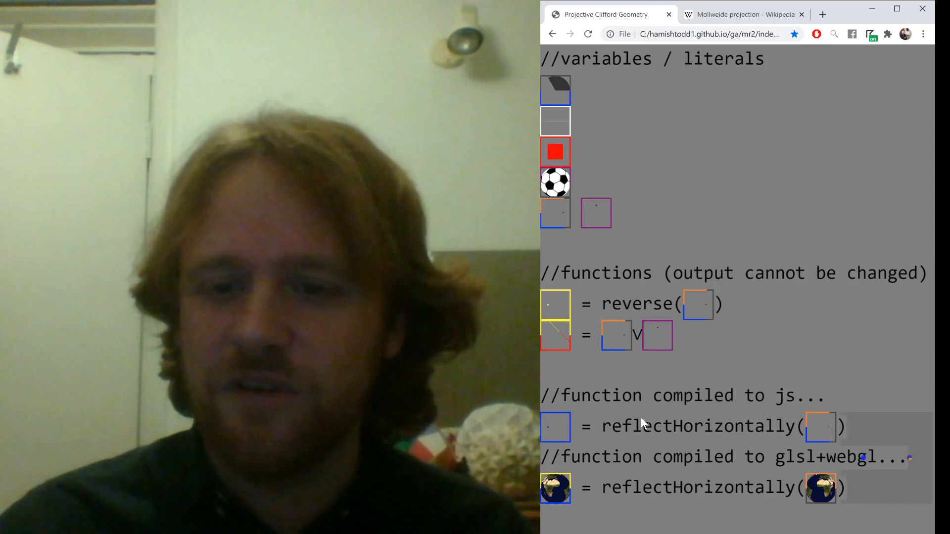
{"action": "mouse_move", "coordinate": [636, 210]}
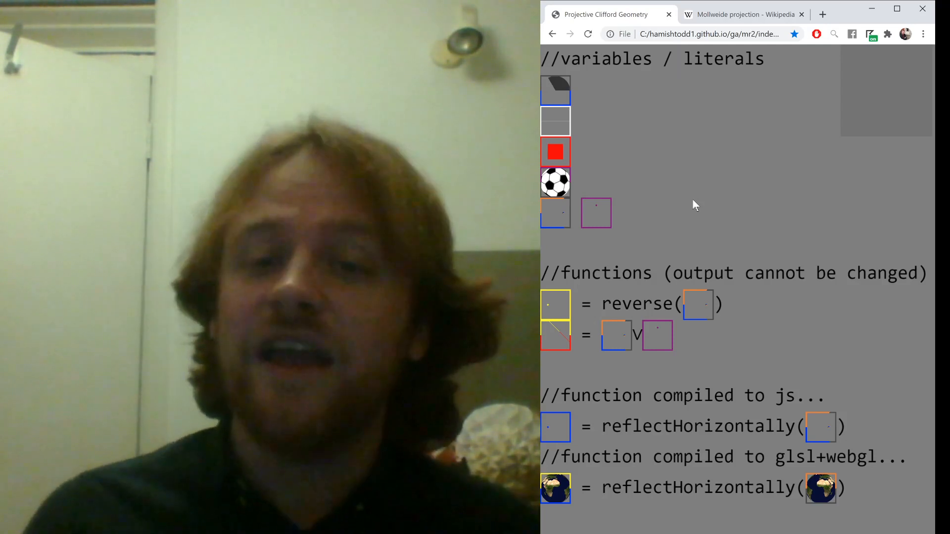
{"action": "mouse_move", "coordinate": [655, 73]}
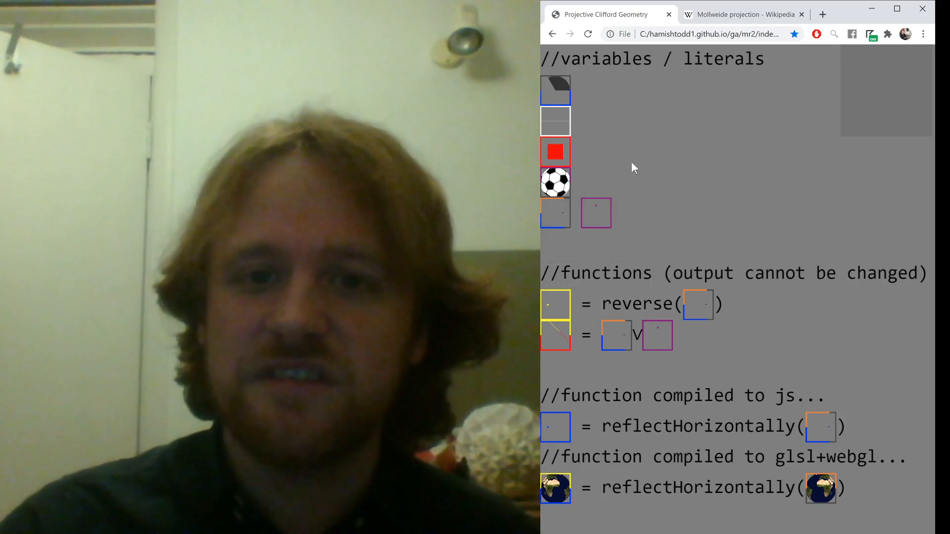
{"action": "mouse_move", "coordinate": [592, 126]}
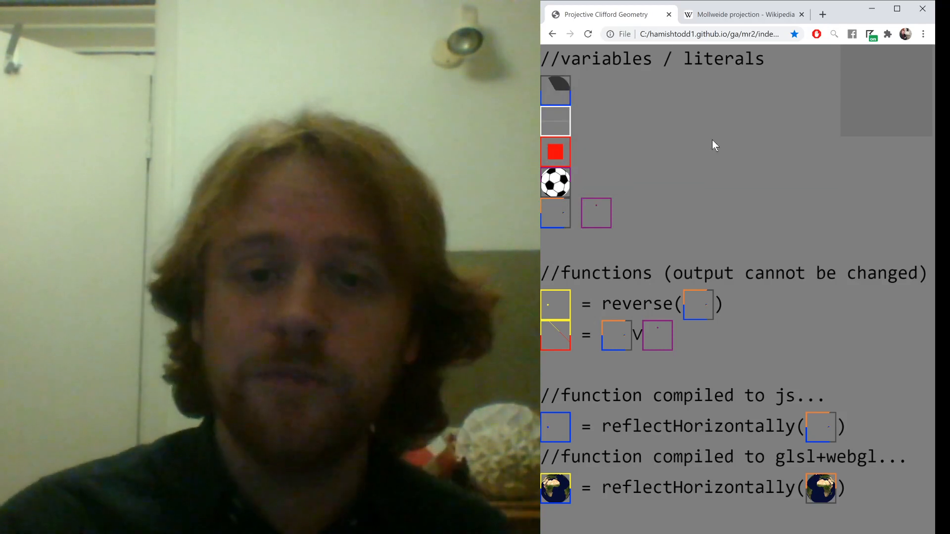
{"action": "mouse_move", "coordinate": [594, 91]}
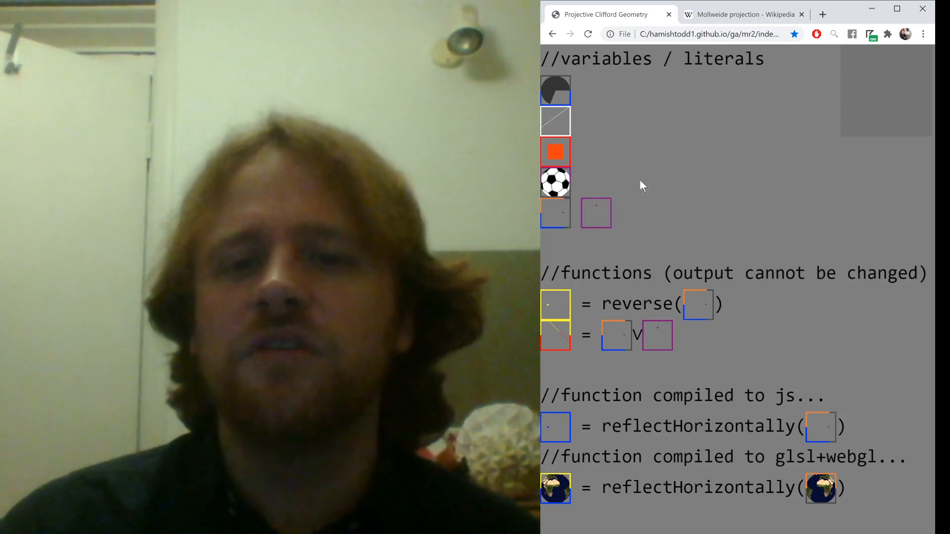
{"action": "mouse_move", "coordinate": [619, 97]}
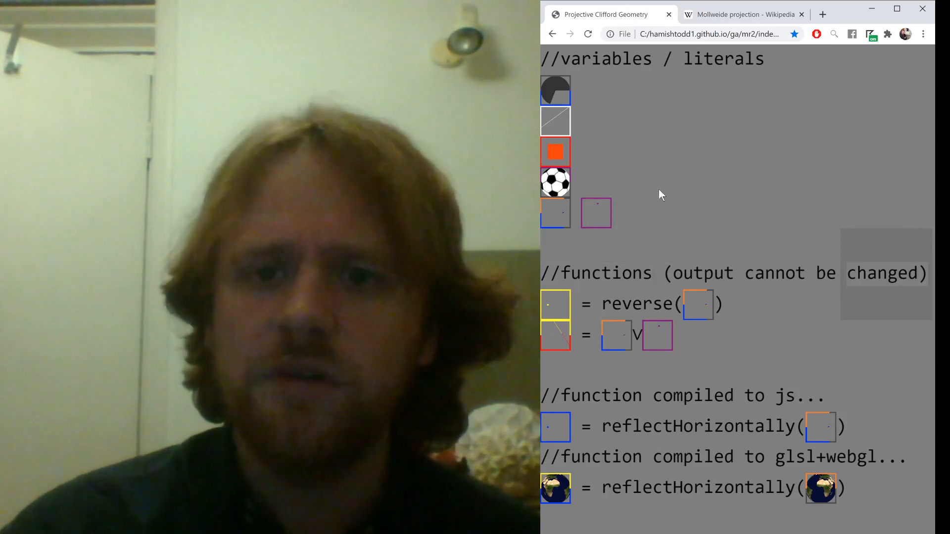
{"action": "mouse_move", "coordinate": [616, 257]}
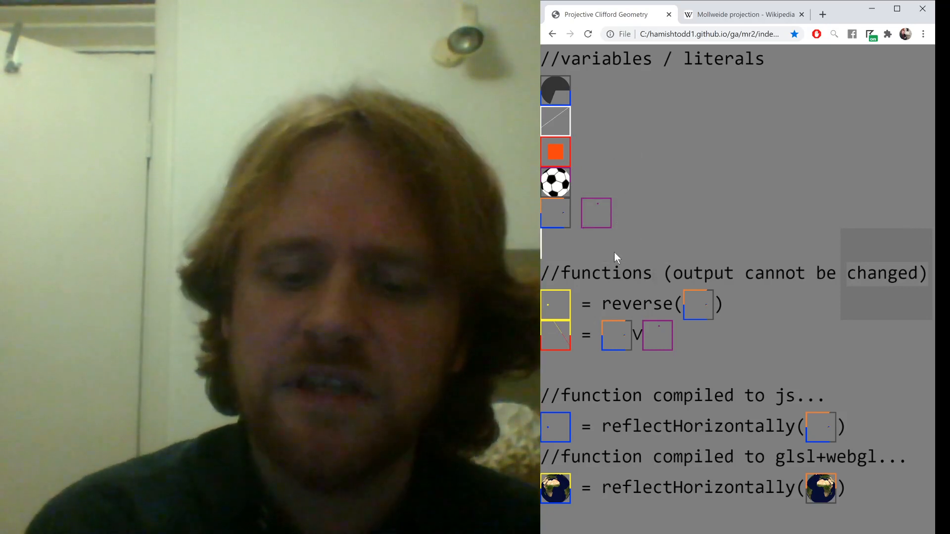
Insert a new row of purple multivector variable literals below the existing variables via the 'p' shortcut.
{"action": "type", "text": "p"}
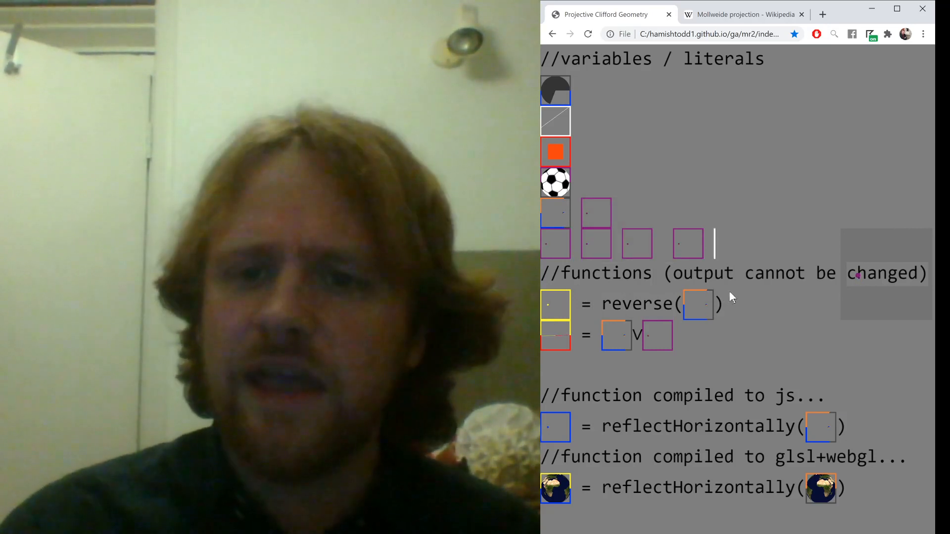
{"action": "mouse_move", "coordinate": [737, 208]}
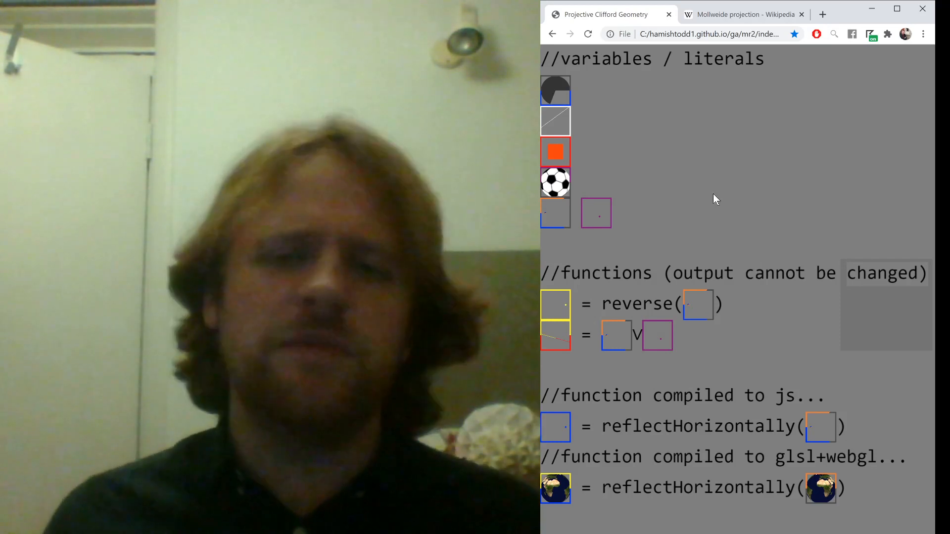
{"action": "mouse_move", "coordinate": [718, 125]}
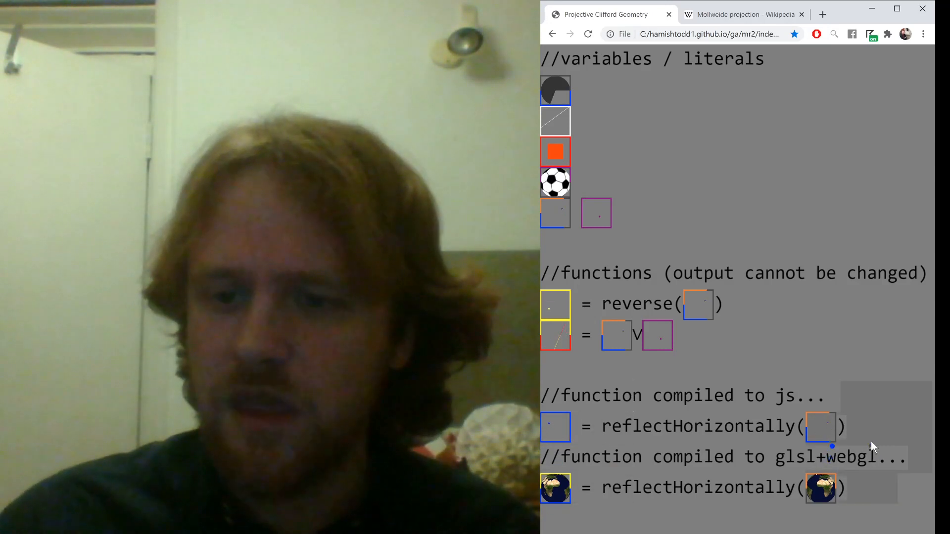
{"action": "mouse_move", "coordinate": [688, 368]}
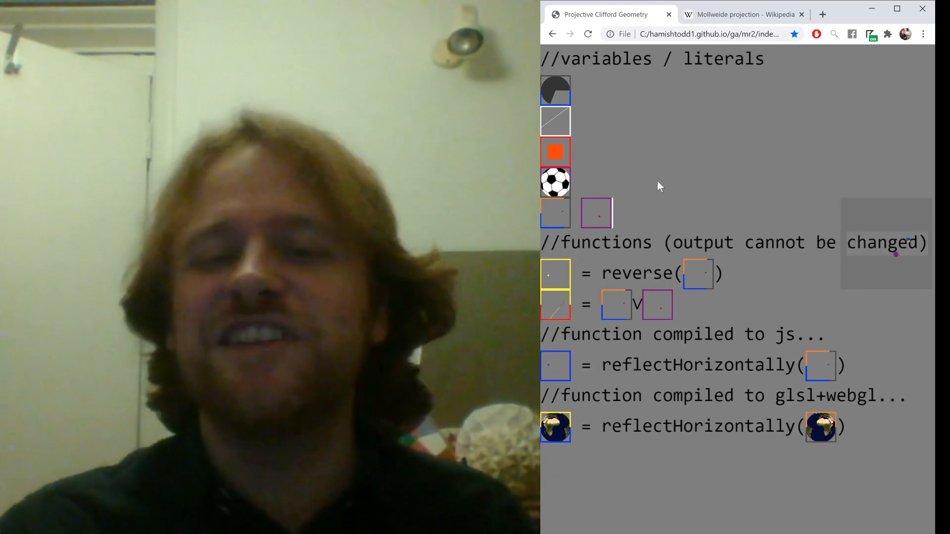
{"action": "mouse_move", "coordinate": [750, 261]}
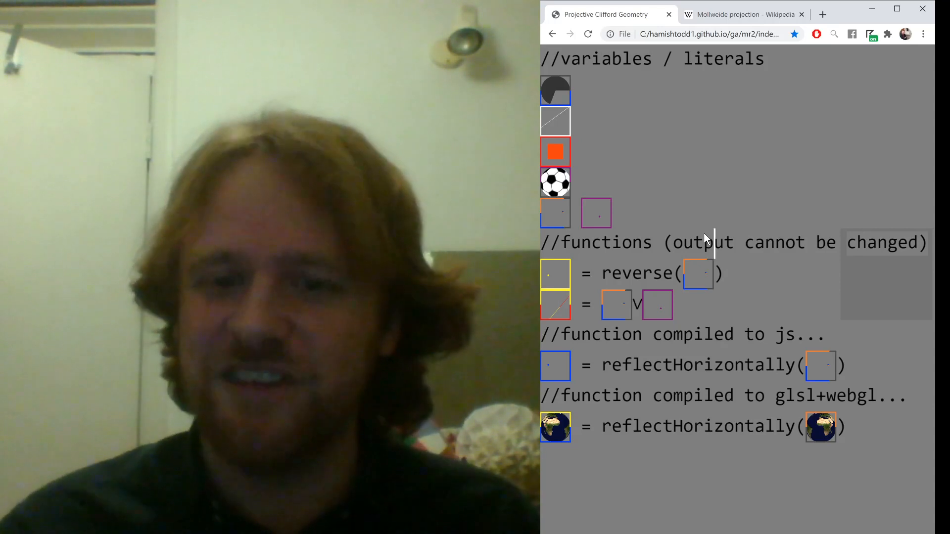
{"action": "mouse_move", "coordinate": [658, 341]}
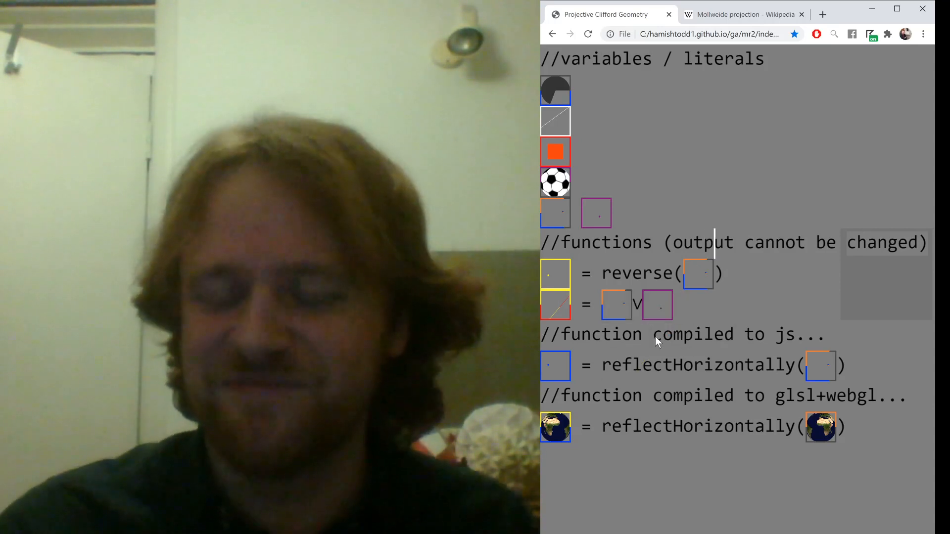
{"action": "mouse_move", "coordinate": [725, 483]}
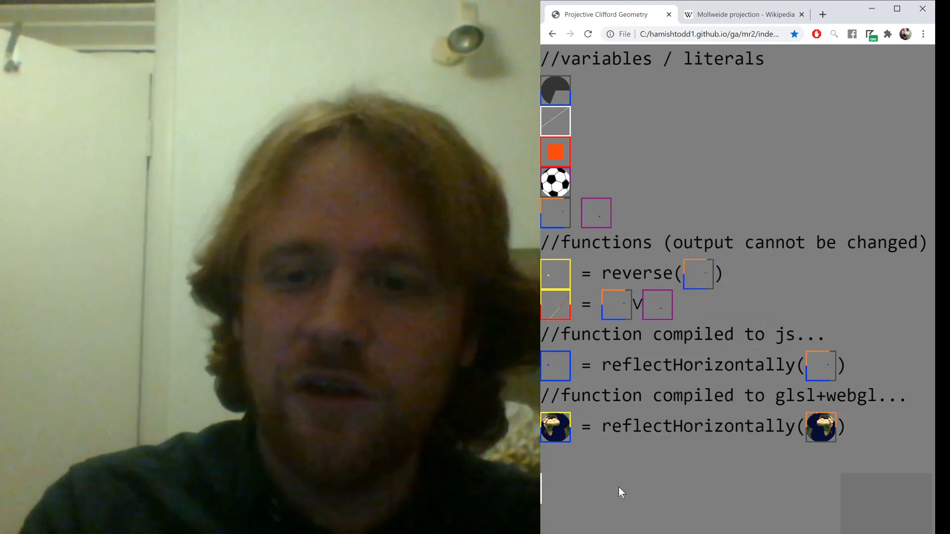
Add a globe pictogram on a new line below the reflectHorizontally code, typing 'gbo' then 'bg'.
{"action": "type", "text": "gbo"}
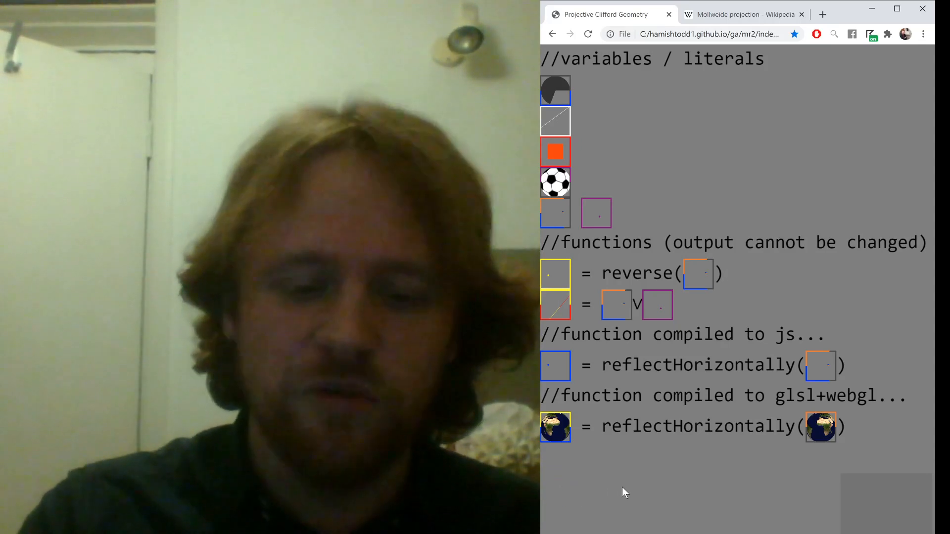
{"action": "type", "text": "bg"}
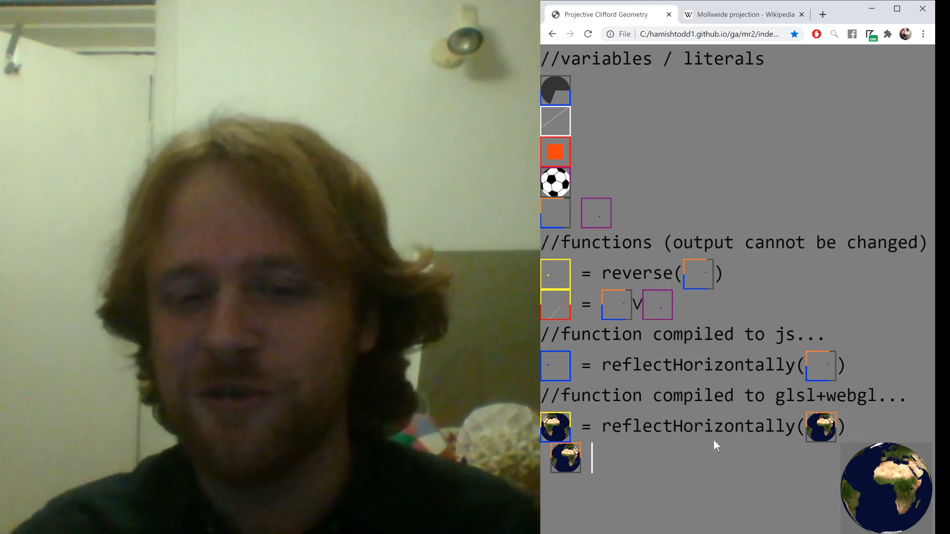
{"action": "mouse_move", "coordinate": [695, 320]}
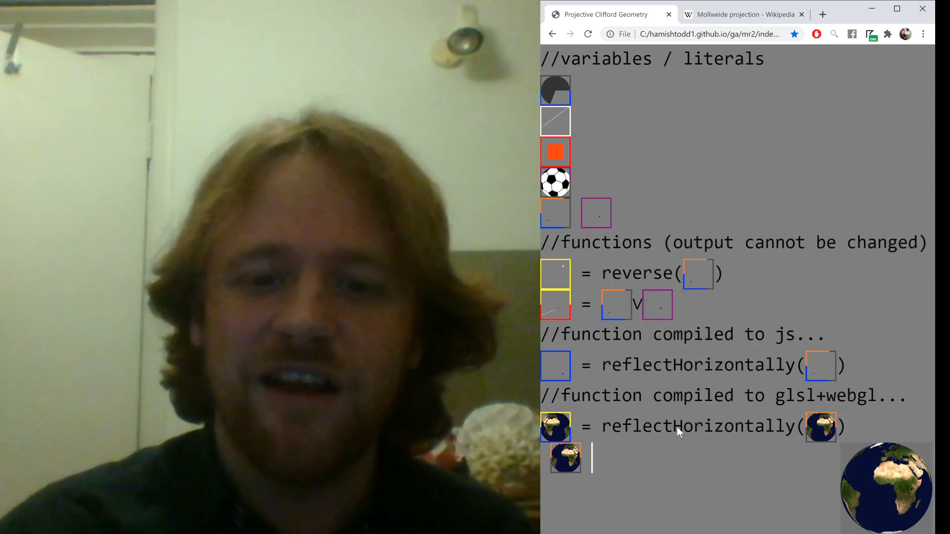
{"action": "mouse_move", "coordinate": [683, 450]}
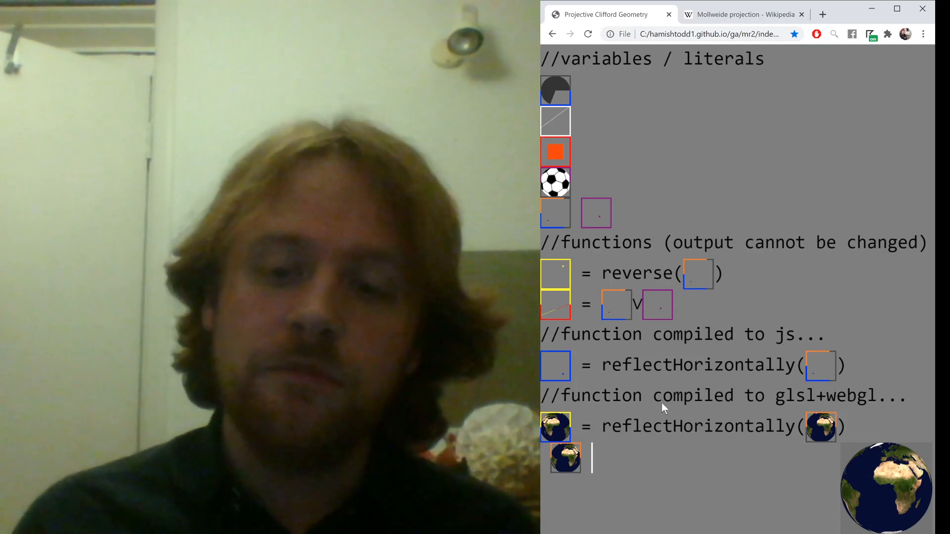
{"action": "mouse_move", "coordinate": [678, 376]}
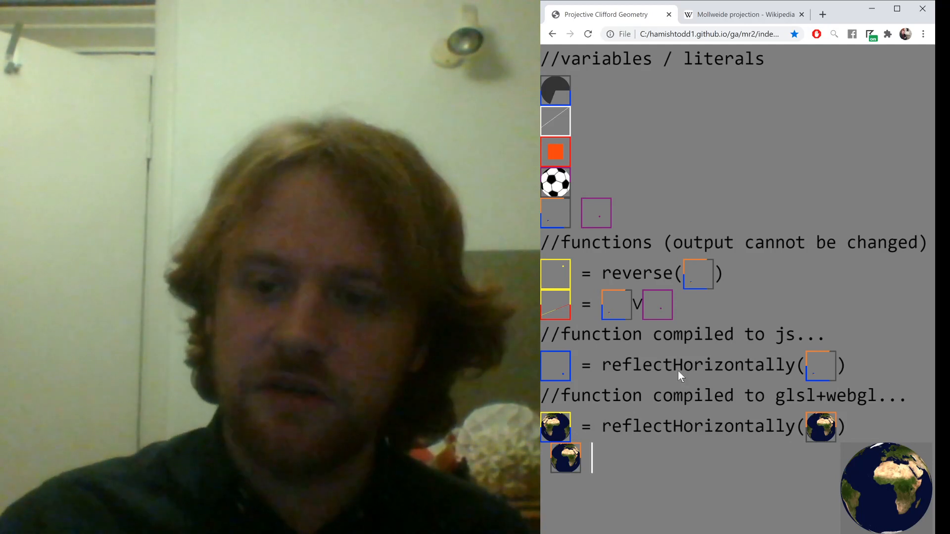
{"action": "mouse_move", "coordinate": [844, 374]}
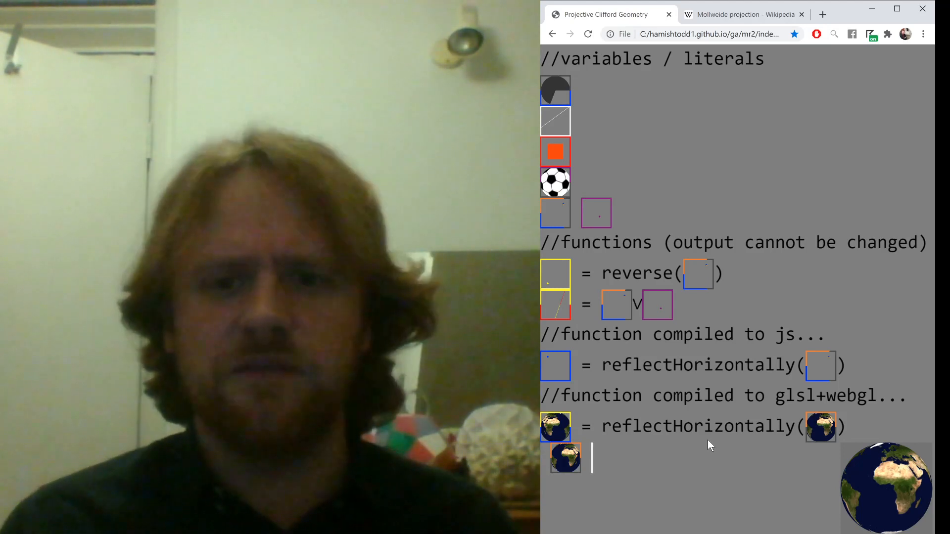
{"action": "mouse_move", "coordinate": [593, 383]}
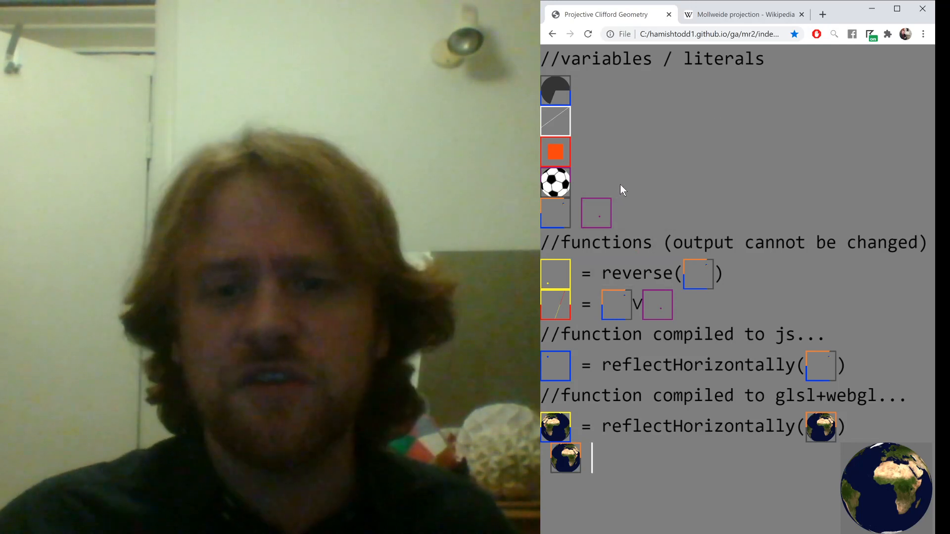
{"action": "mouse_move", "coordinate": [659, 198]}
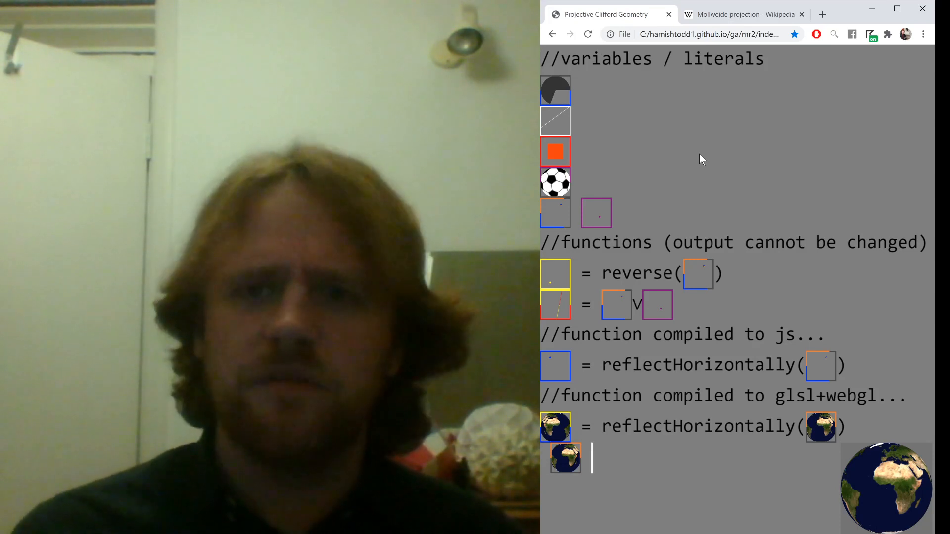
Switch to the Mollweide projection Wikipedia article and scroll to its Mathematical formulation equations.
{"action": "left_click", "coordinate": [744, 13]}
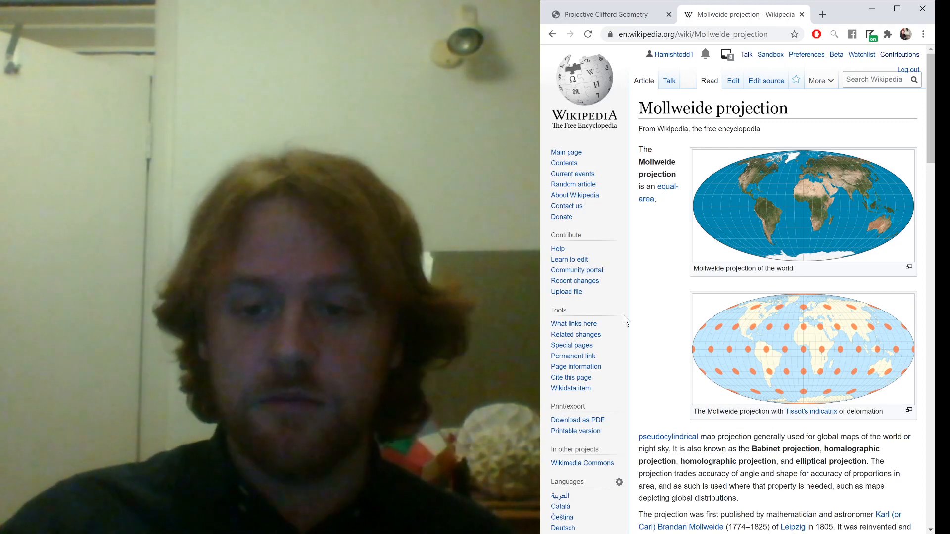
{"action": "scroll", "scroll_direction": "down", "scroll_amount": 3}
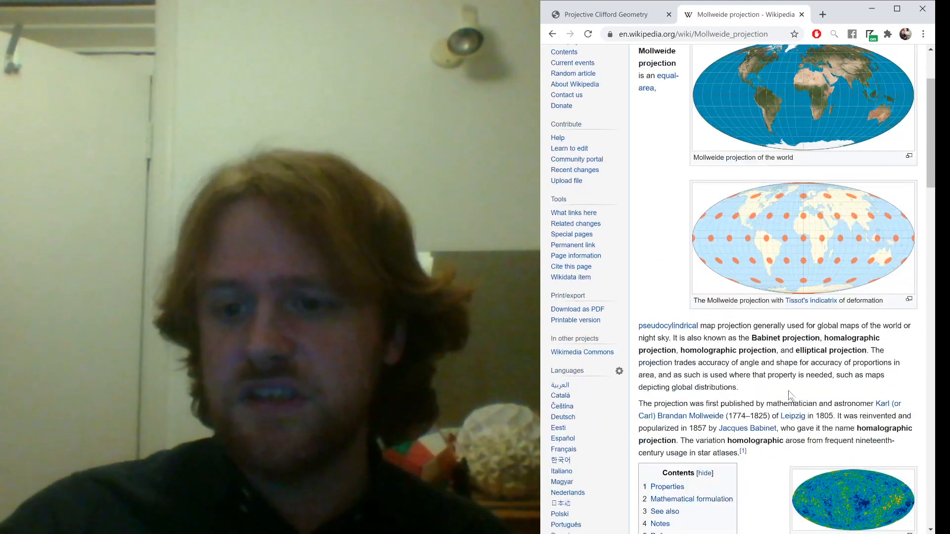
{"action": "scroll", "scroll_direction": "down", "scroll_amount": 3}
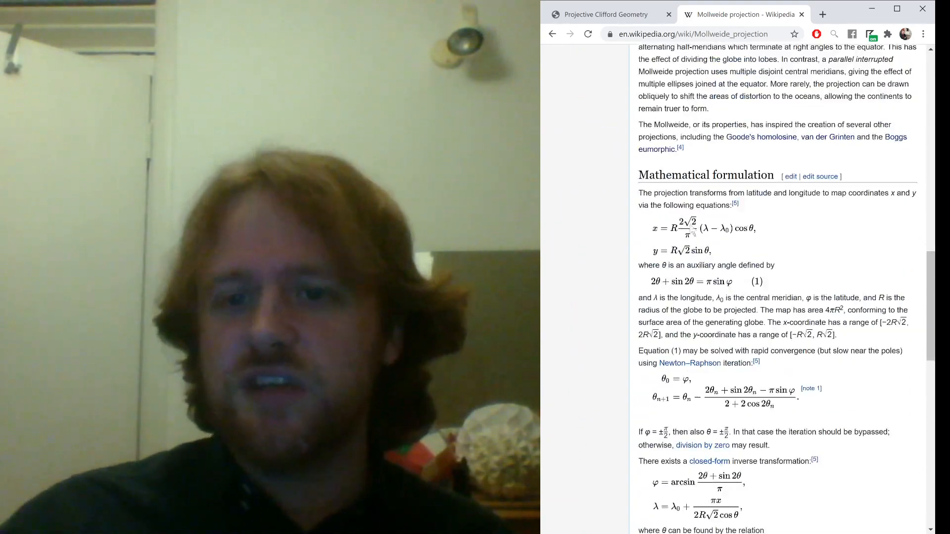
{"action": "scroll", "scroll_direction": "down", "scroll_amount": 3}
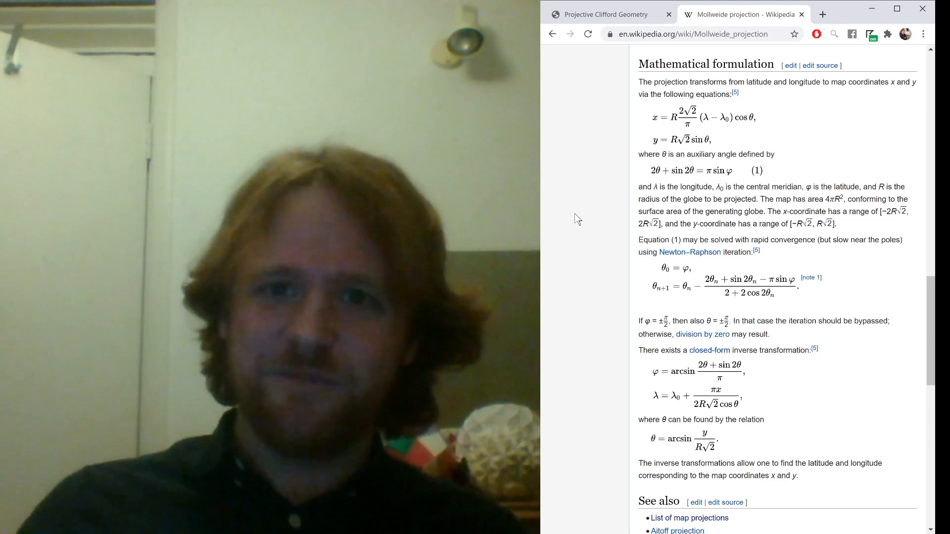
{"action": "left_click", "coordinate": [608, 14]}
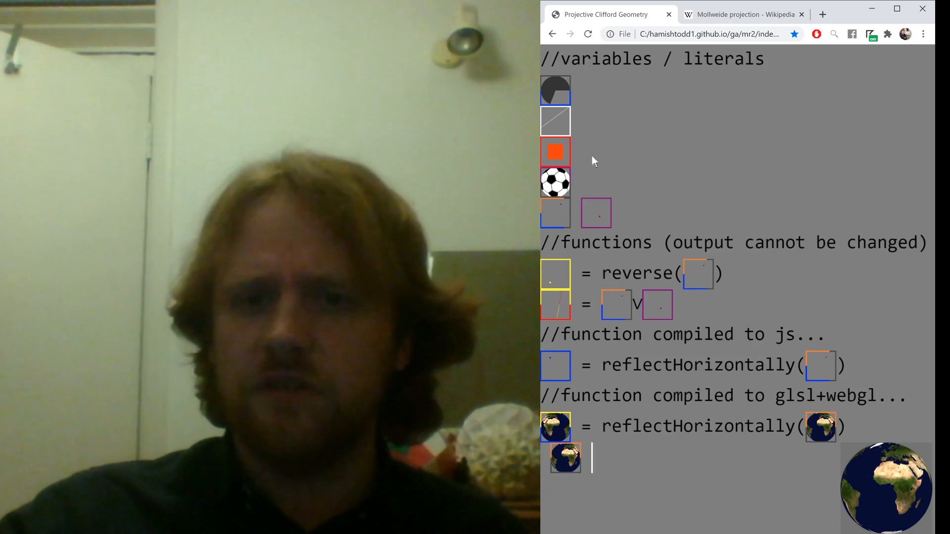
{"action": "mouse_move", "coordinate": [652, 106]}
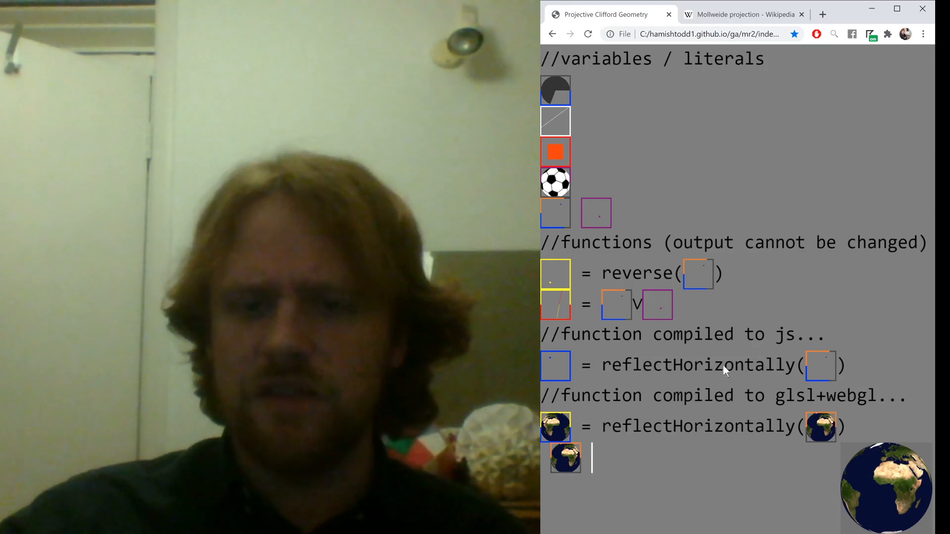
{"action": "mouse_move", "coordinate": [789, 302]}
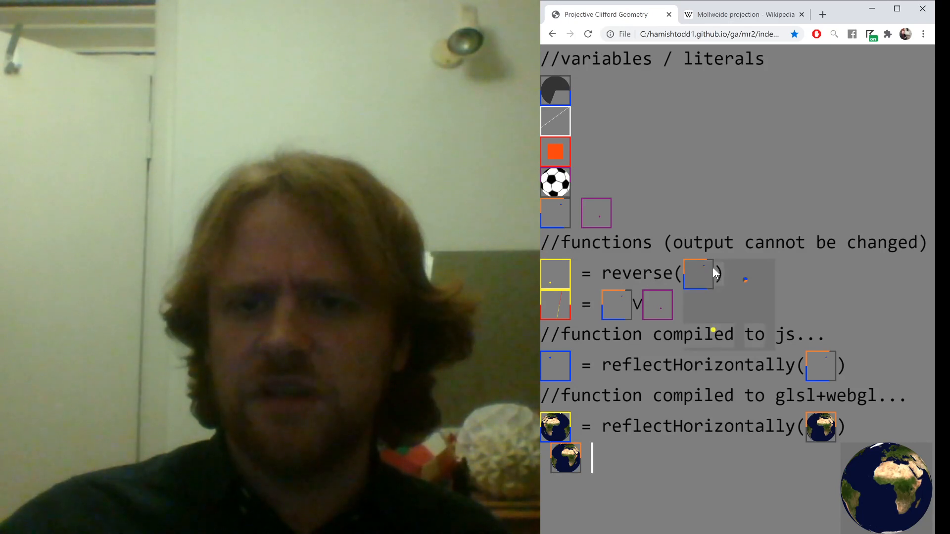
{"action": "mouse_move", "coordinate": [761, 306]}
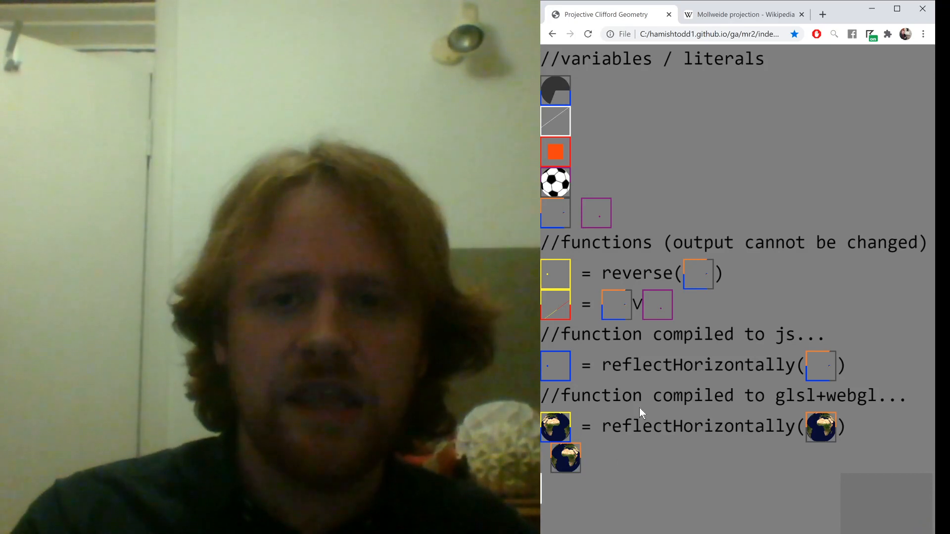
Insert a blank grey, blue-bordered pictogram variable below the globe line via 'bg'.
{"action": "type", "text": "bg"}
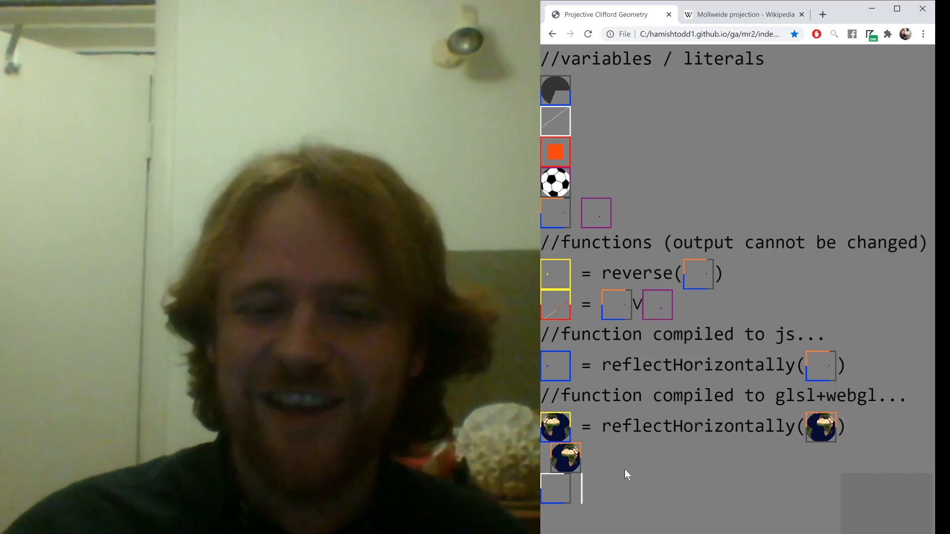
{"action": "mouse_move", "coordinate": [557, 510]}
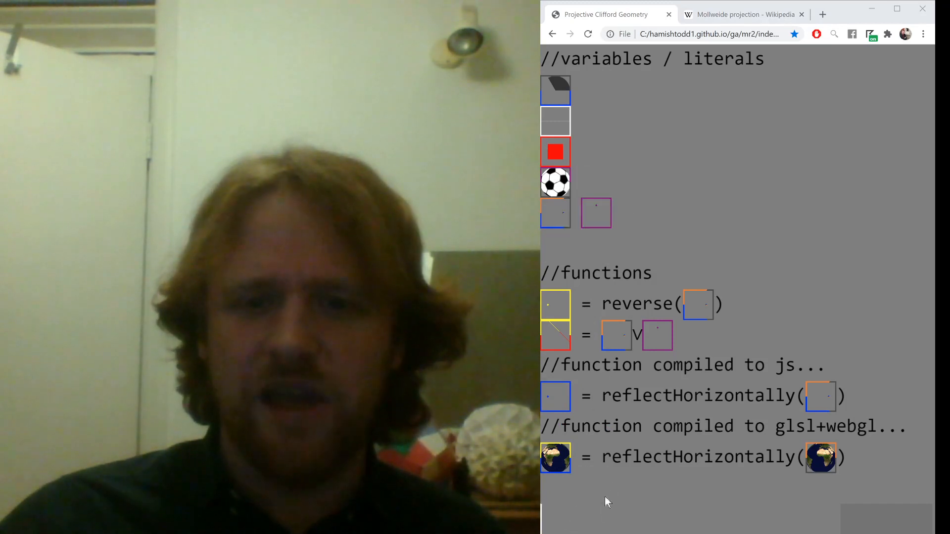
{"action": "mouse_move", "coordinate": [624, 442]}
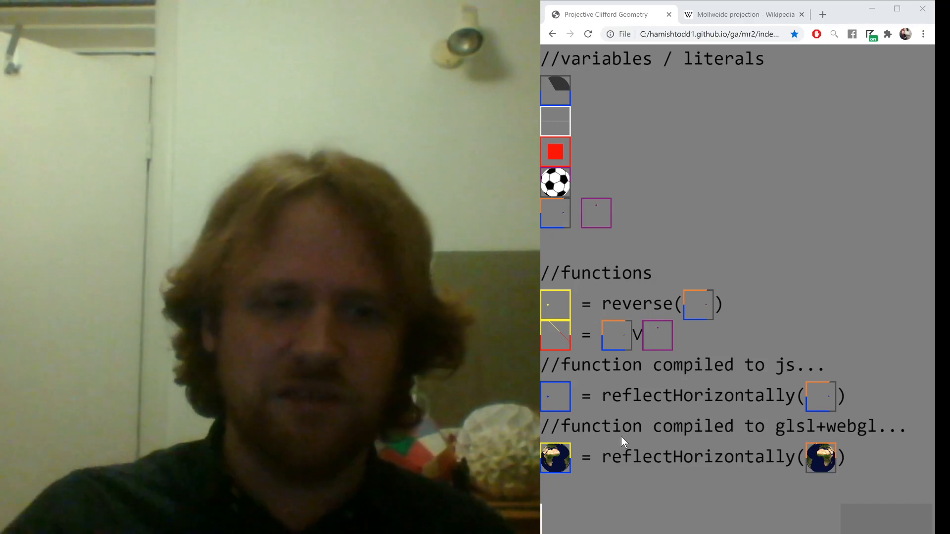
{"action": "mouse_move", "coordinate": [591, 304]}
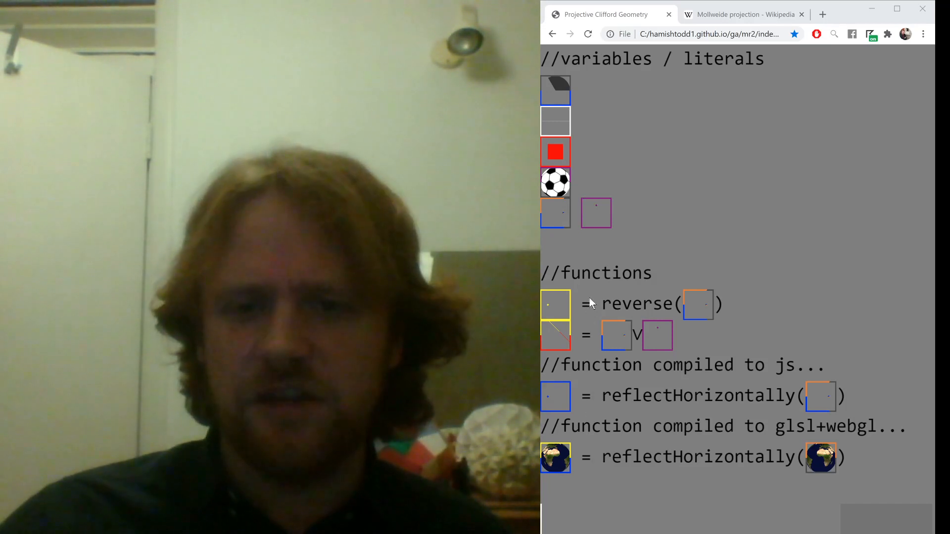
{"action": "mouse_move", "coordinate": [636, 245]}
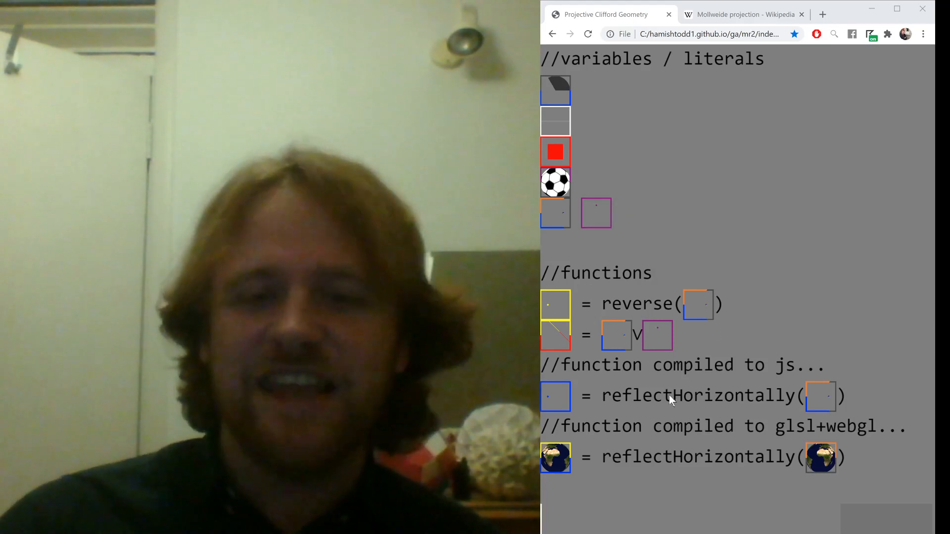
{"action": "mouse_move", "coordinate": [653, 406]}
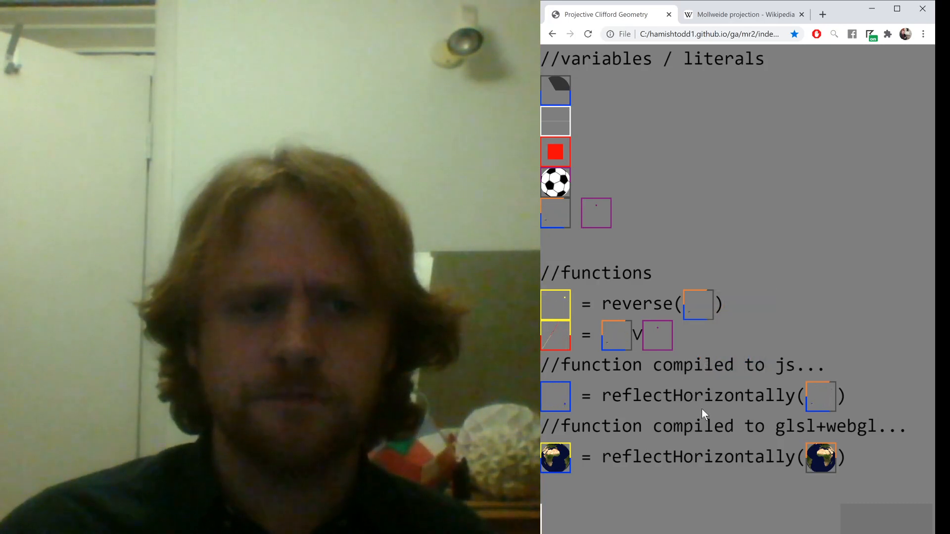
{"action": "mouse_move", "coordinate": [697, 419]}
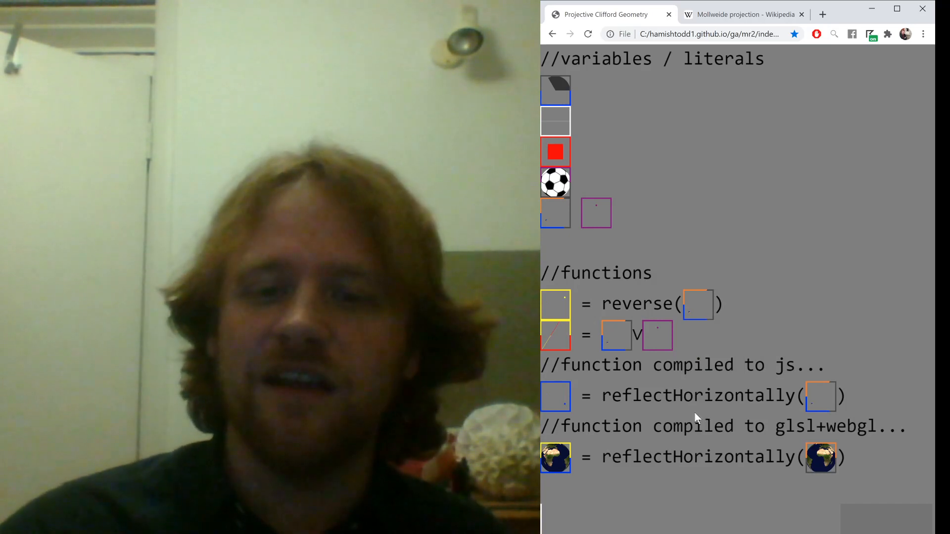